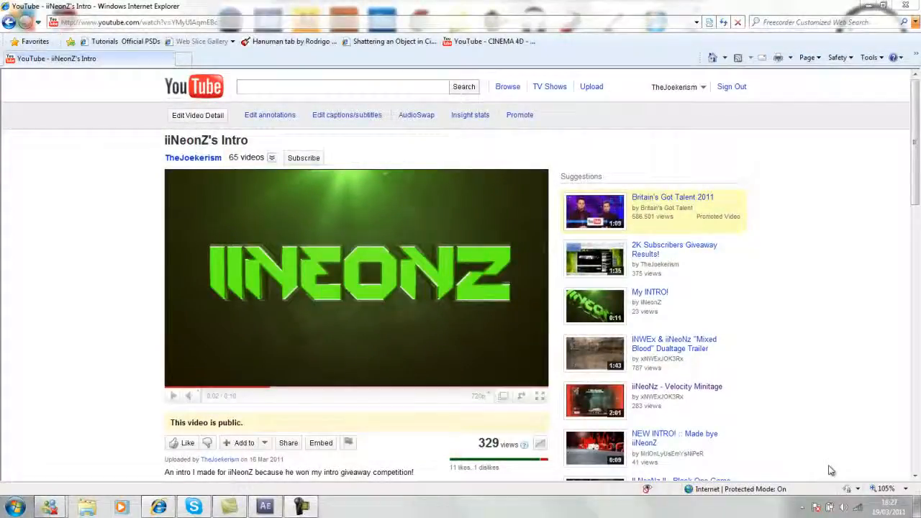
pyautogui.moveTo(758, 252)
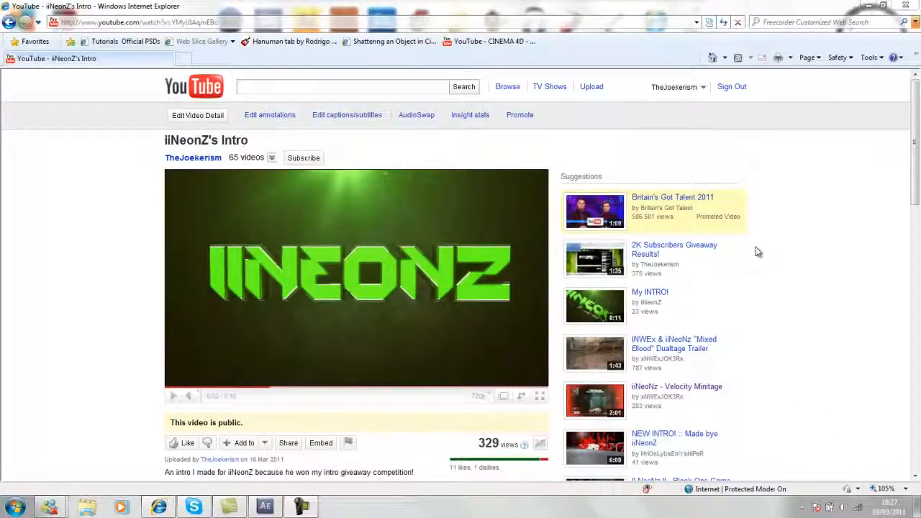
pyautogui.moveTo(732, 255)
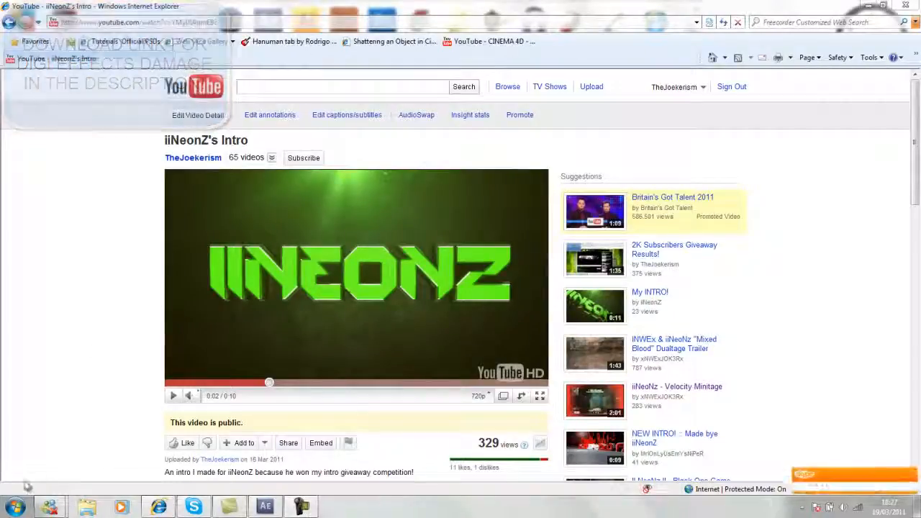
# Browse Computer through Adobe, After Effects CS5 and Plug-ins to the DE_Damage_v2Win64 folder's six AEX files
pyautogui.click(10, 506)
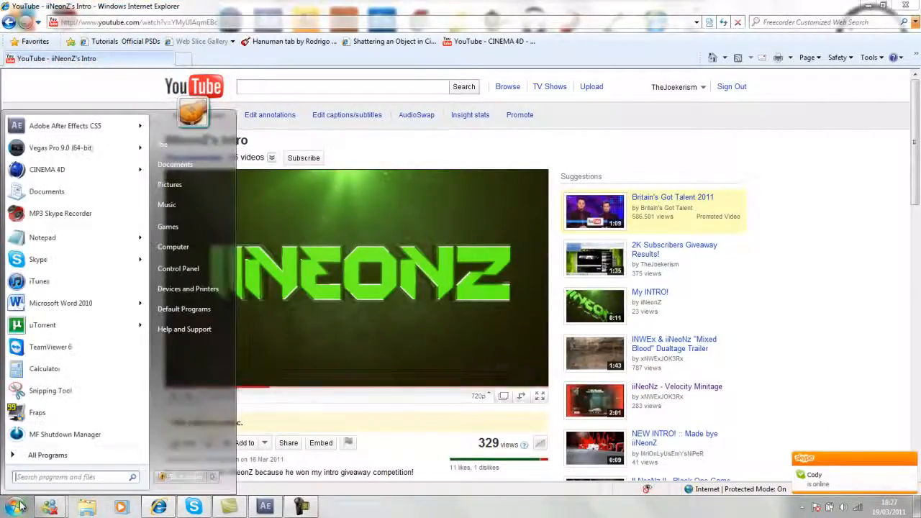
pyautogui.click(173, 246)
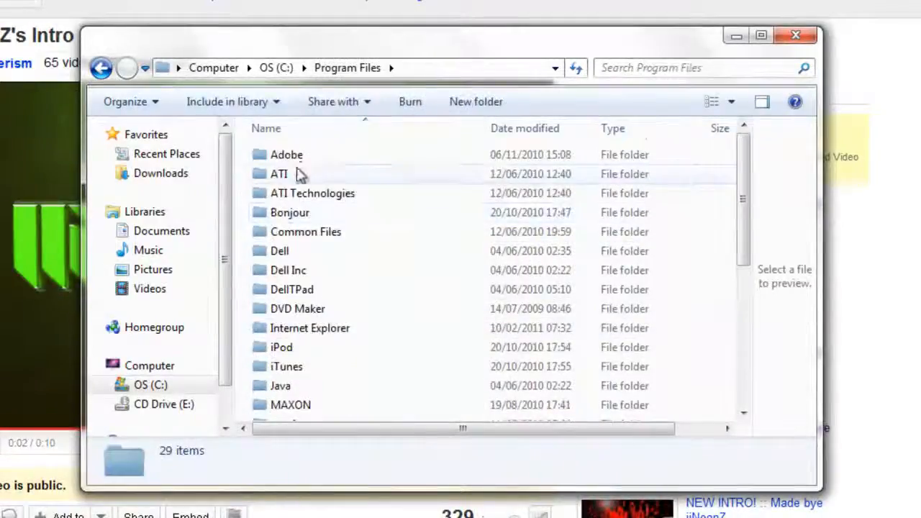
pyautogui.doubleClick(286, 155)
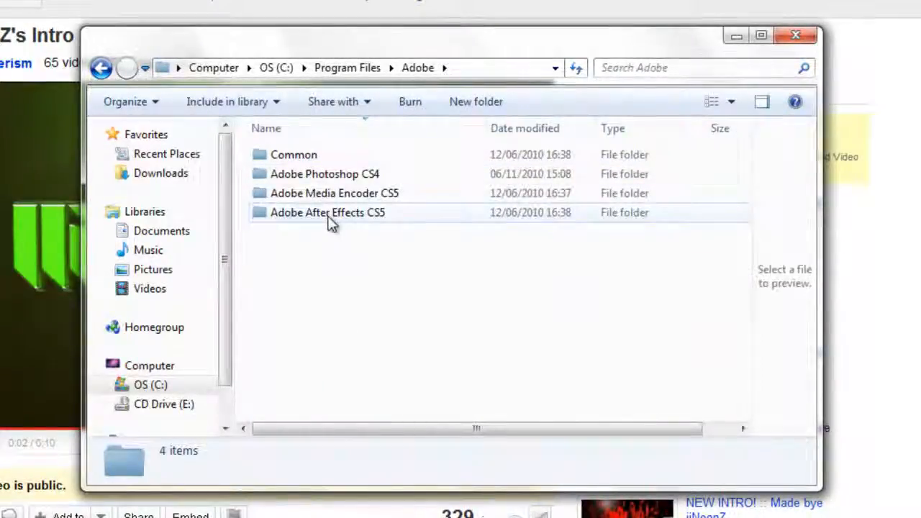
pyautogui.doubleClick(327, 213)
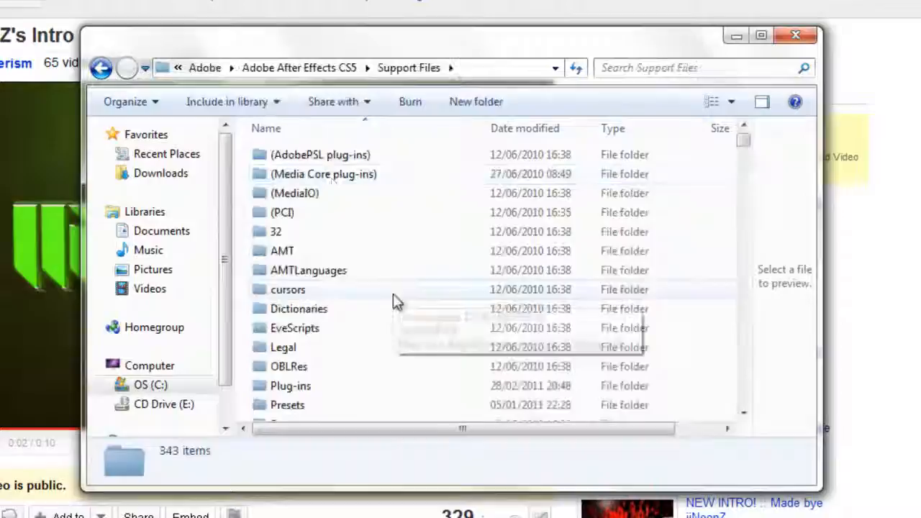
pyautogui.moveTo(691, 191)
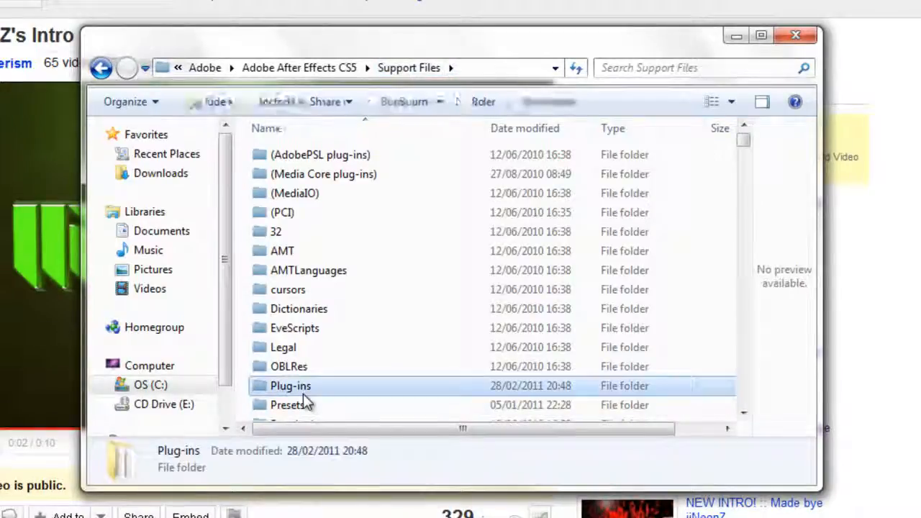
pyautogui.doubleClick(291, 386)
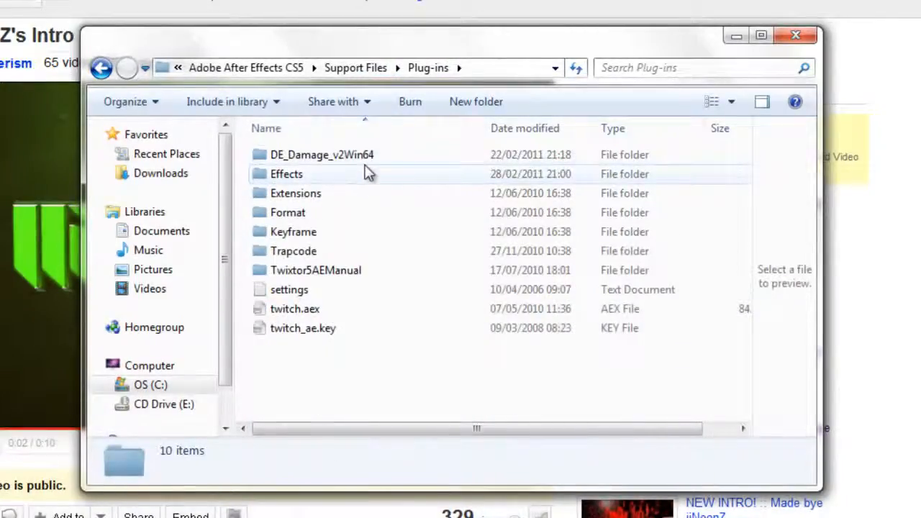
pyautogui.doubleClick(322, 154)
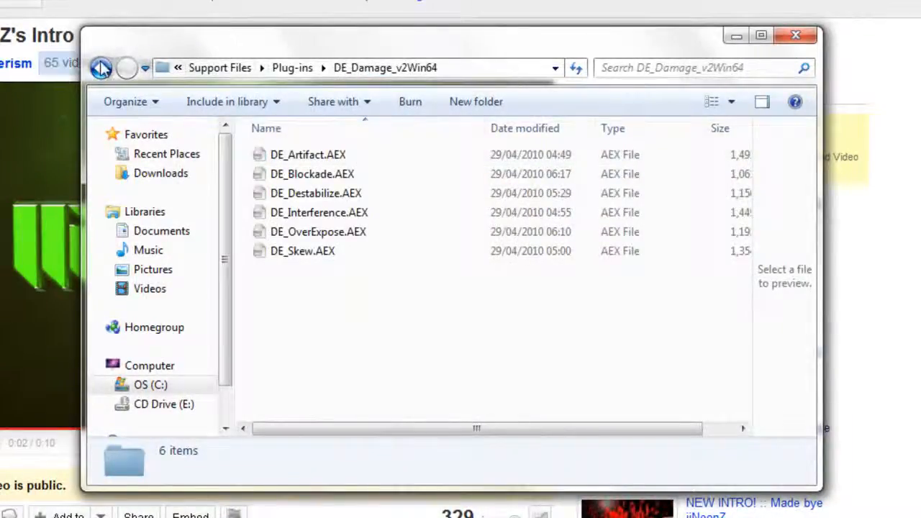
pyautogui.click(101, 68)
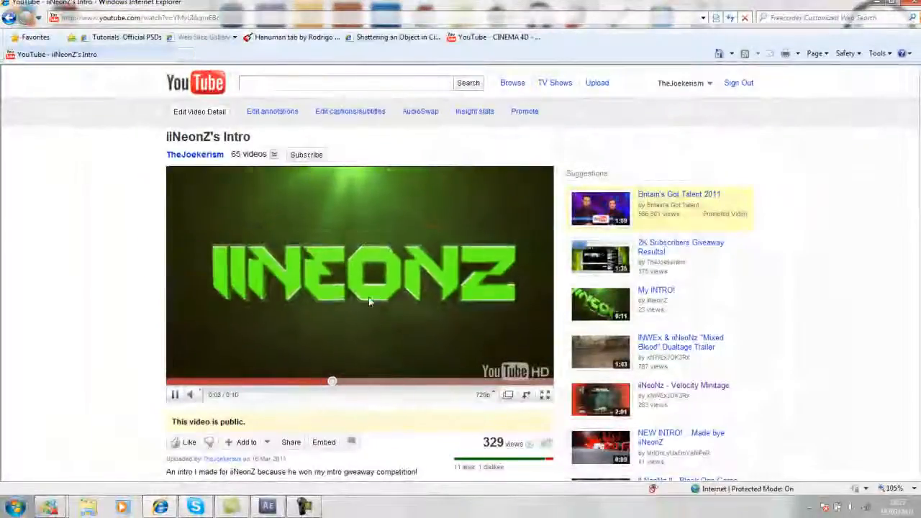
# Pause the iiNeonZ intro on its shaking green title, then resume playback
pyautogui.click(174, 394)
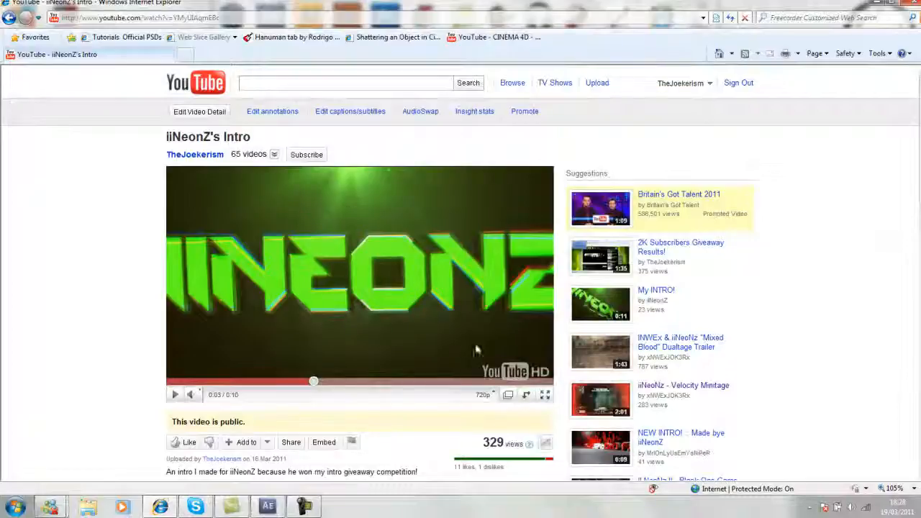
pyautogui.click(175, 395)
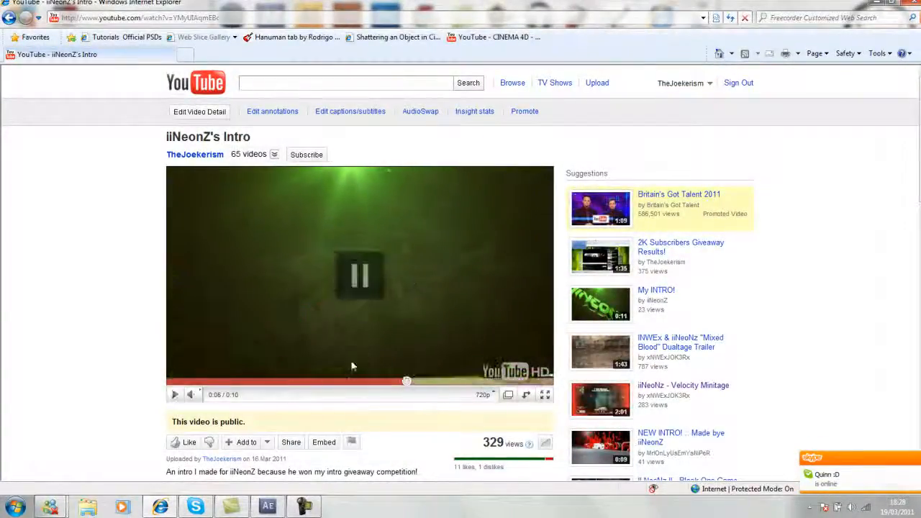
pyautogui.moveTo(267, 506)
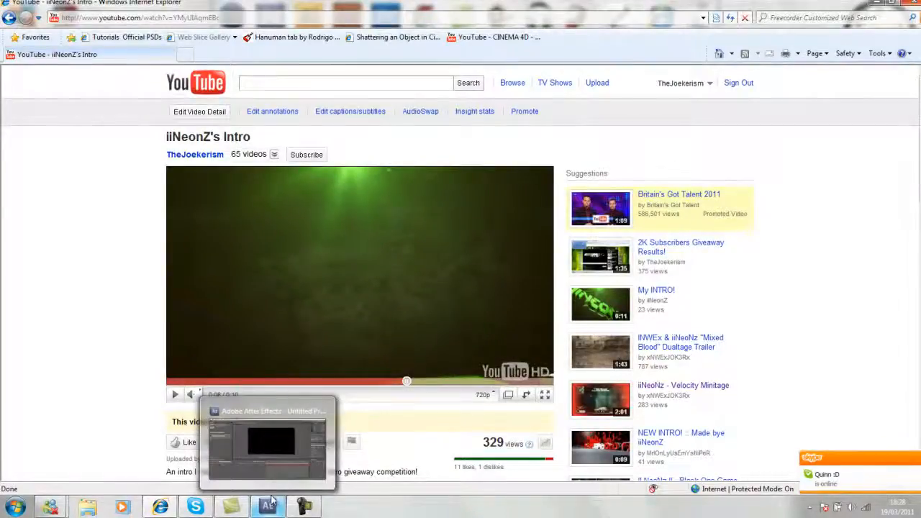
# Bring After Effects forward and select the iiNeonZ Cinema 4D render footage
pyautogui.click(267, 443)
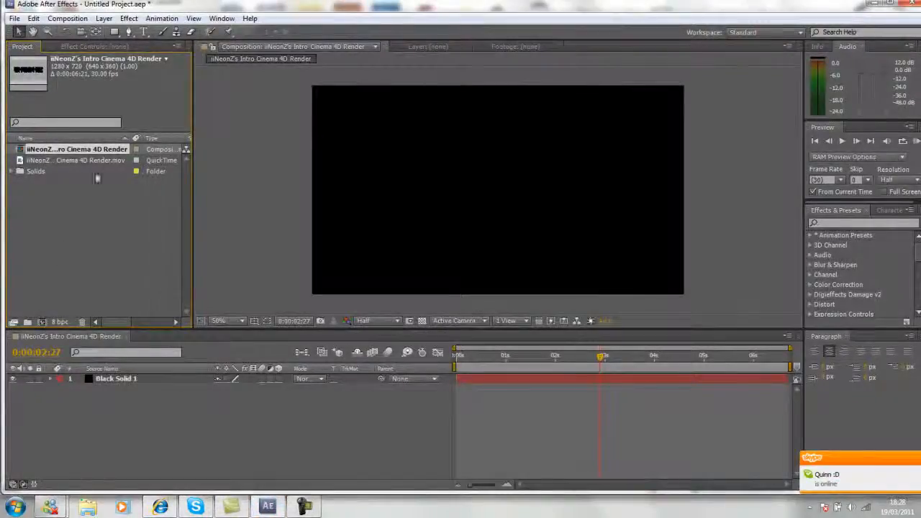
pyautogui.click(76, 159)
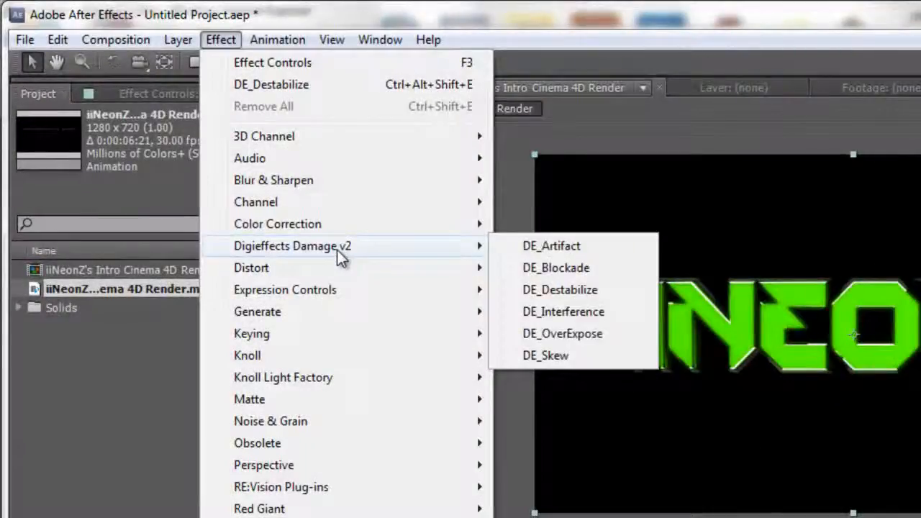
pyautogui.moveTo(559, 290)
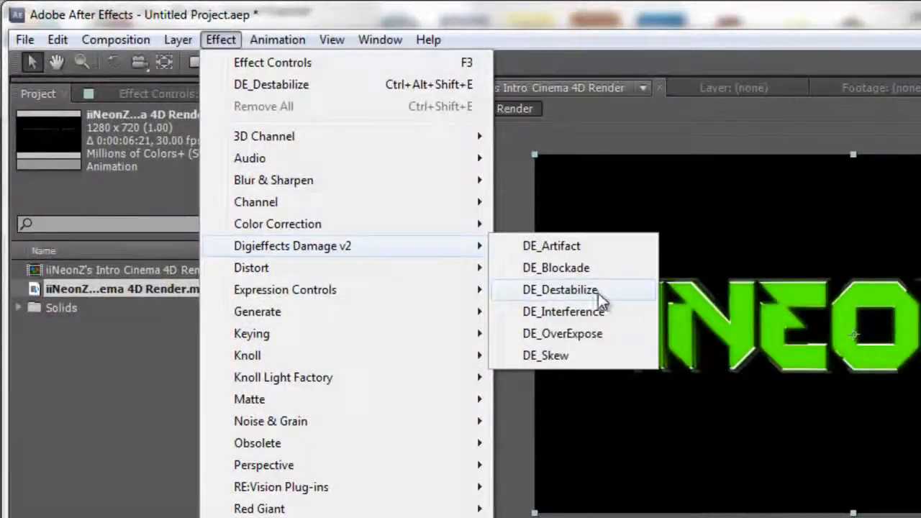
# Apply DE_Destabilize to the iiNeonZ render and scrub the timeline to preview the shake
pyautogui.click(560, 289)
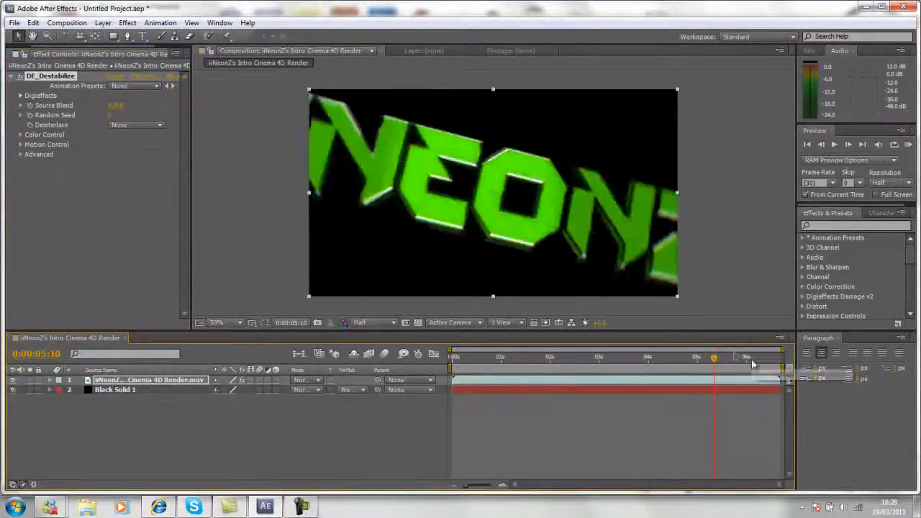
pyautogui.click(599, 357)
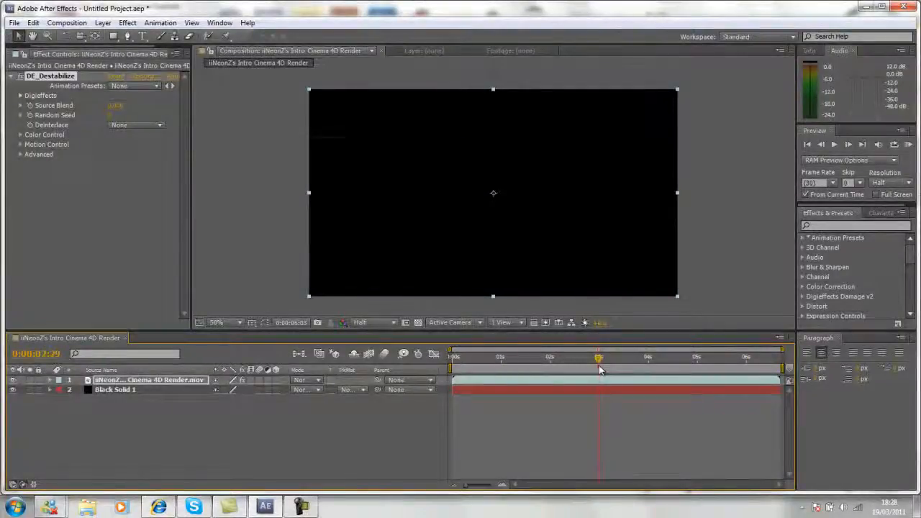
pyautogui.moveTo(599, 357); pyautogui.dragTo(551, 357)
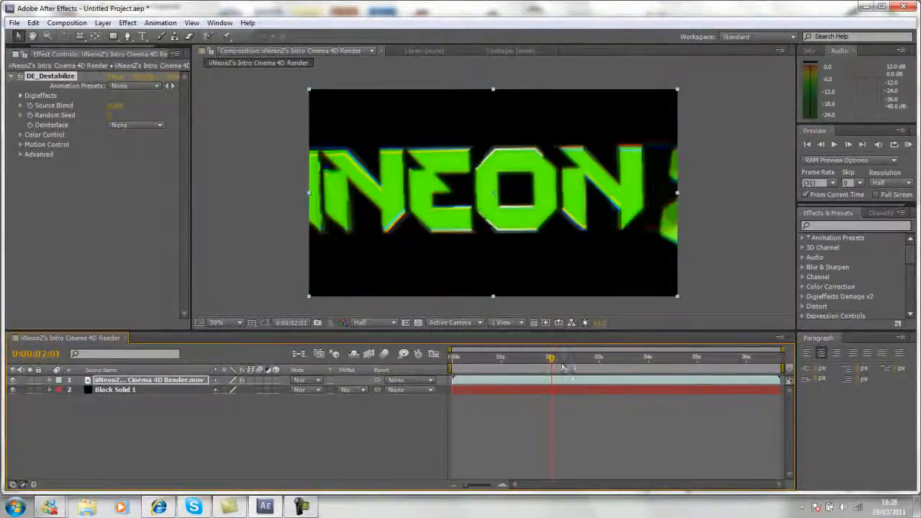
pyautogui.moveTo(550, 357); pyautogui.dragTo(599, 357)
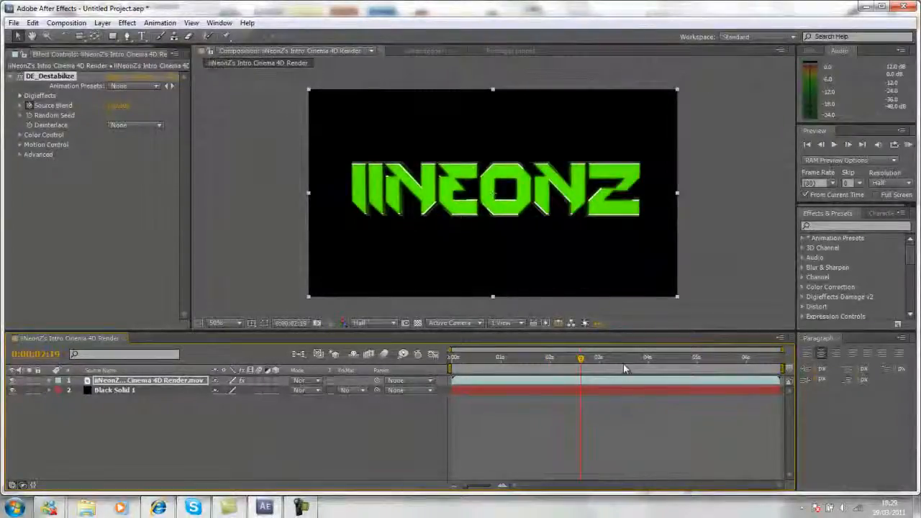
# Drag the time indicator forward to where the iiNeonZ title settles
pyautogui.moveTo(581, 357); pyautogui.dragTo(606, 358)
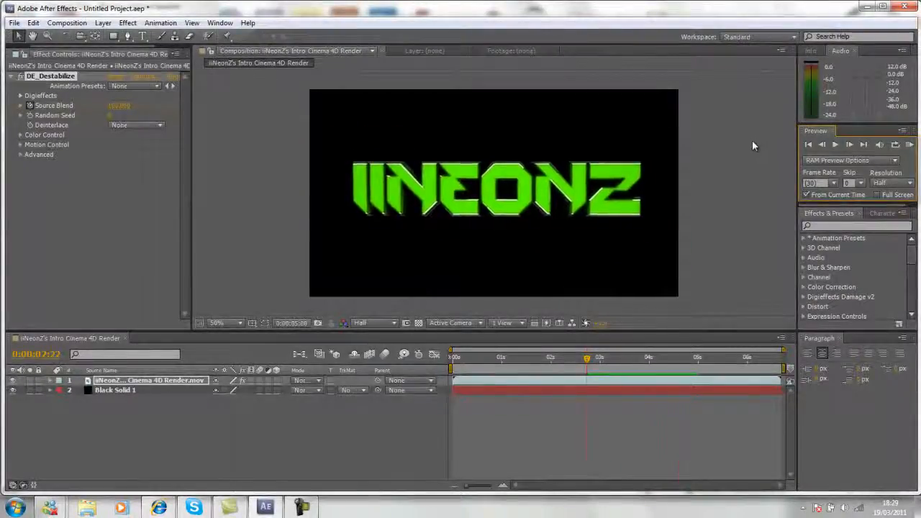
# Click the Preview panel, then open the File menu to start an import
pyautogui.click(493, 192)
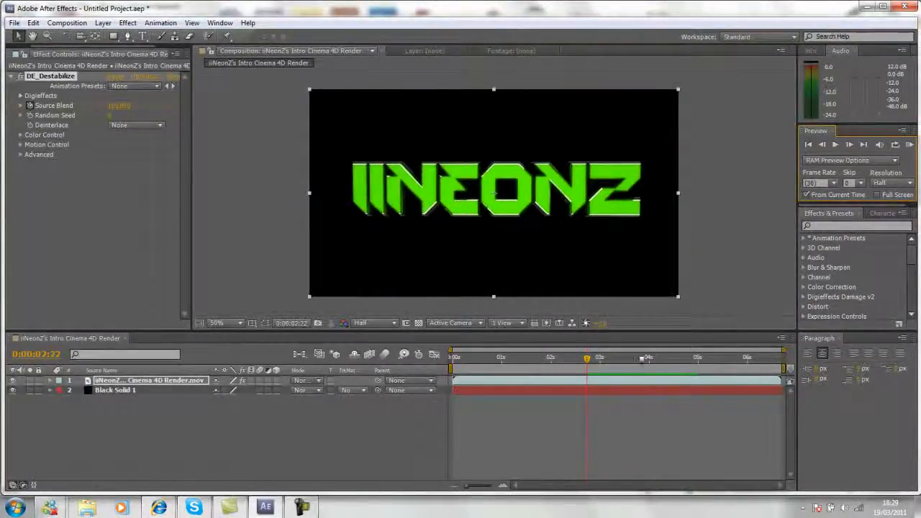
pyautogui.click(22, 54)
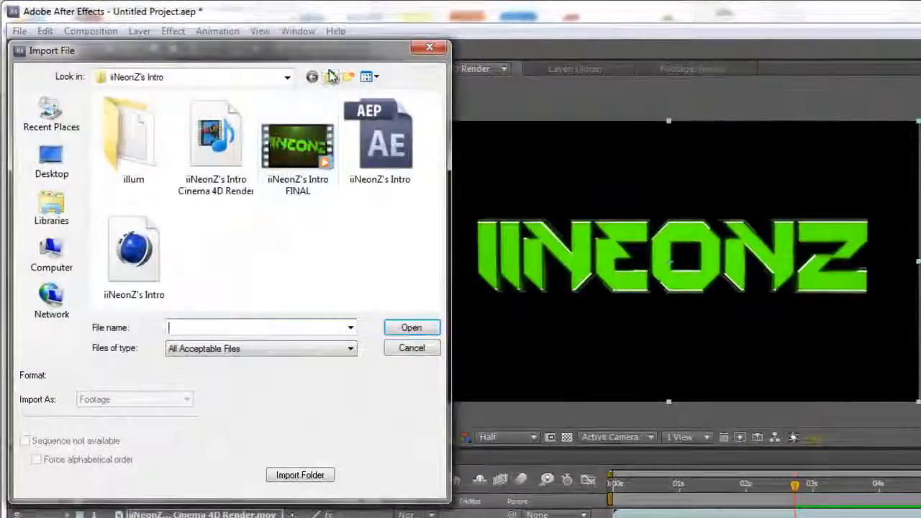
# Browse to Video Copilot FX > Designer Sound FX > Sounds and import Radio snow 08.wav
pyautogui.click(331, 77)
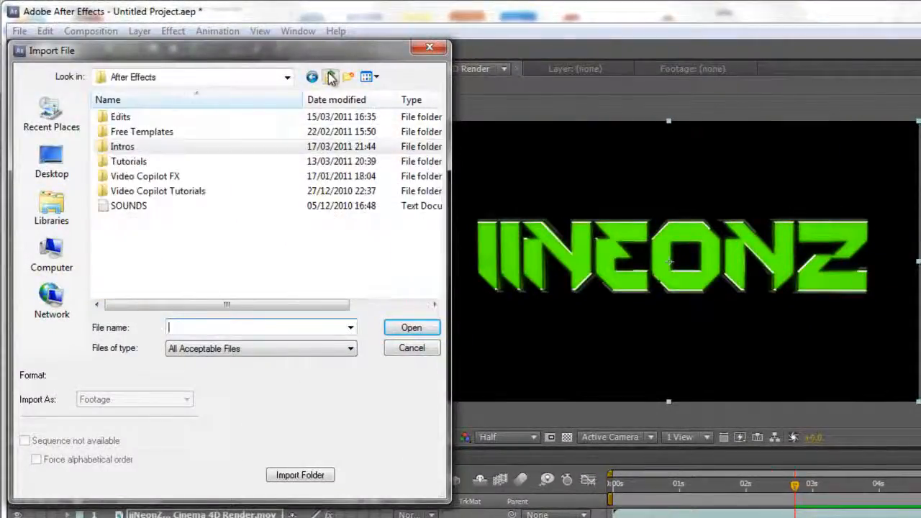
pyautogui.doubleClick(145, 176)
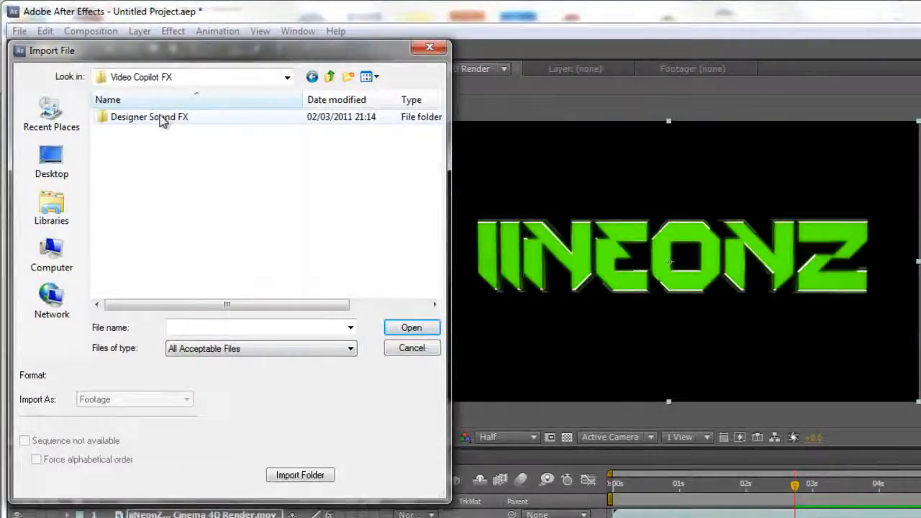
pyautogui.doubleClick(150, 117)
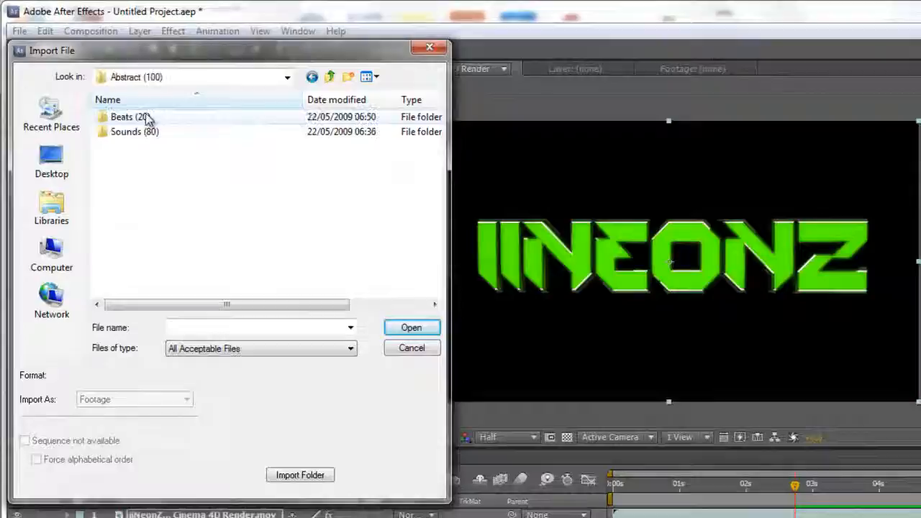
pyautogui.doubleClick(135, 132)
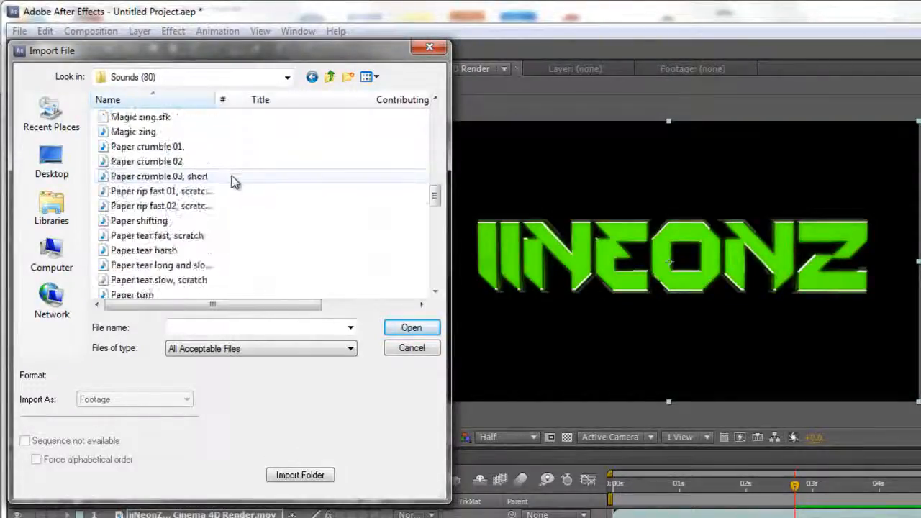
pyautogui.scroll(-3)
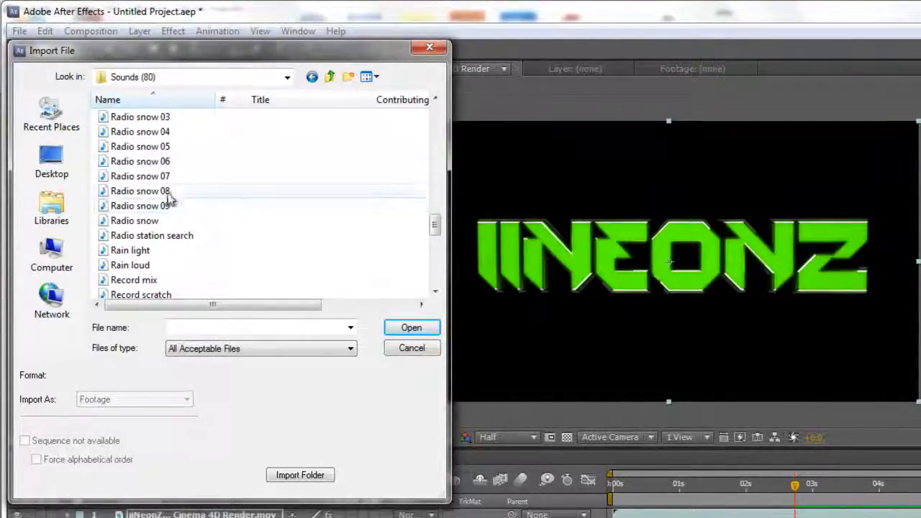
pyautogui.click(411, 328)
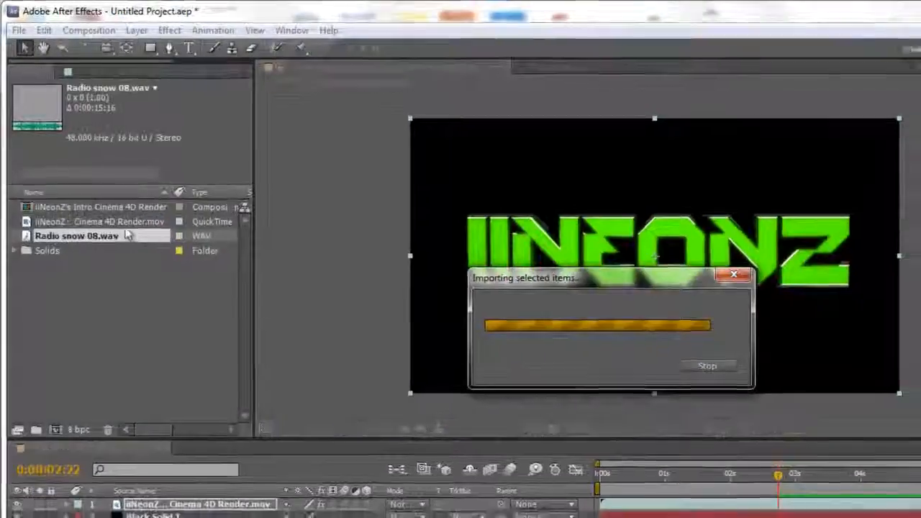